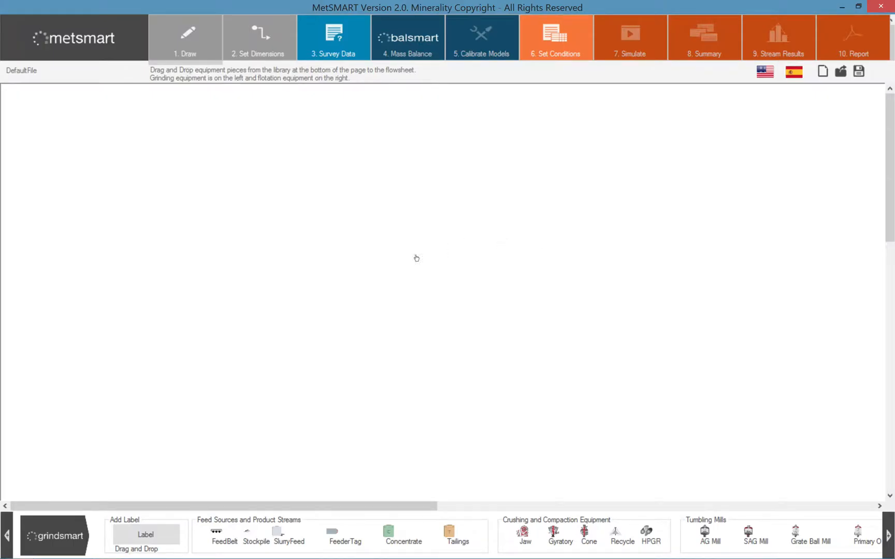
pyautogui.moveTo(289, 377)
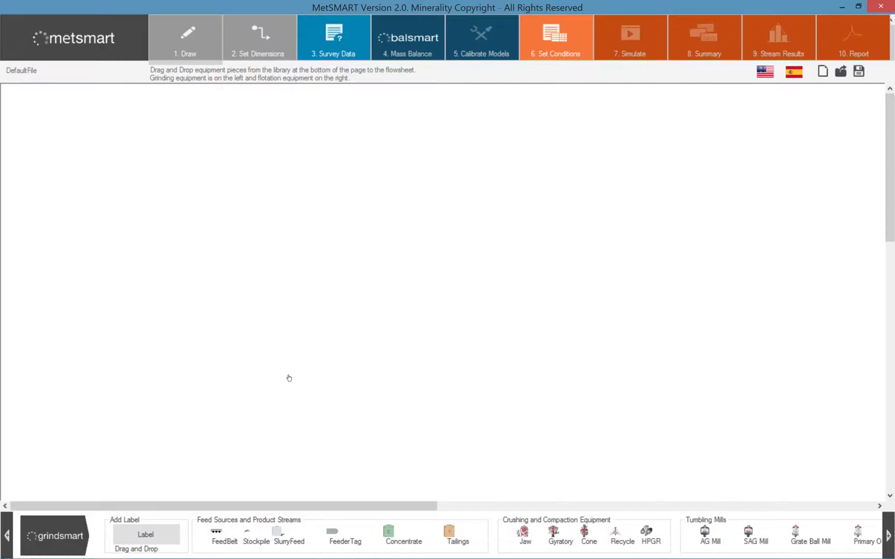
pyautogui.moveTo(190, 387)
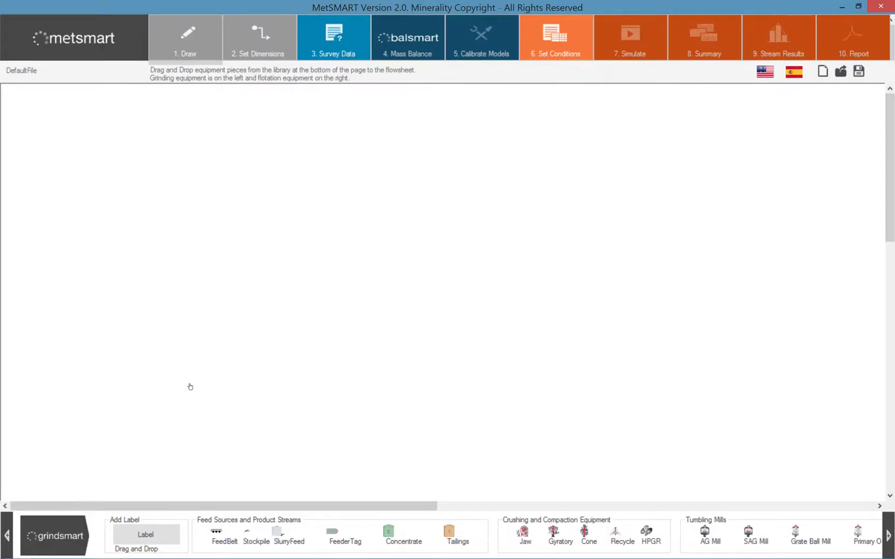
pyautogui.moveTo(170, 75)
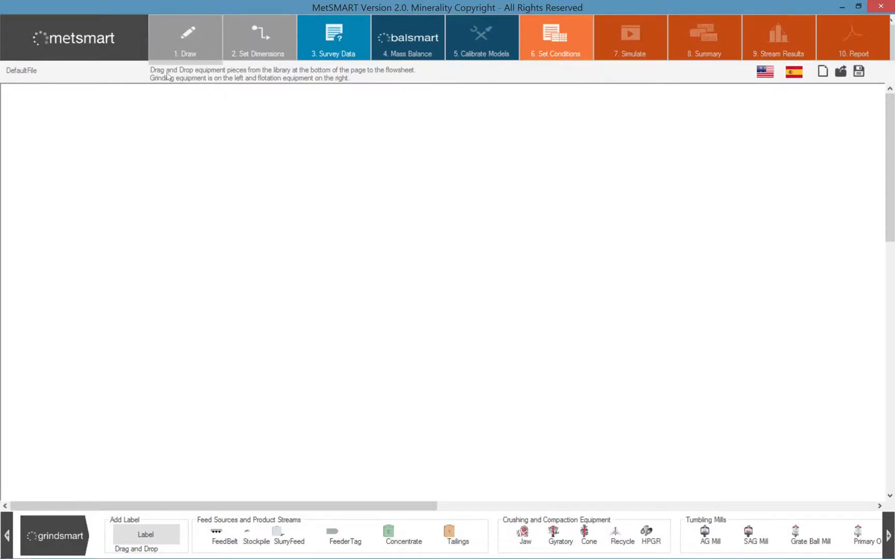
pyautogui.moveTo(207, 318)
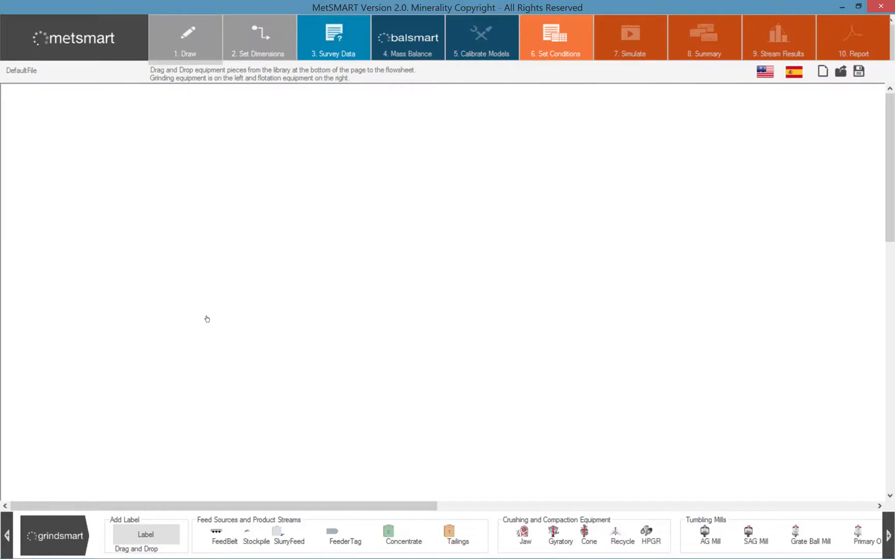
pyautogui.moveTo(96, 517)
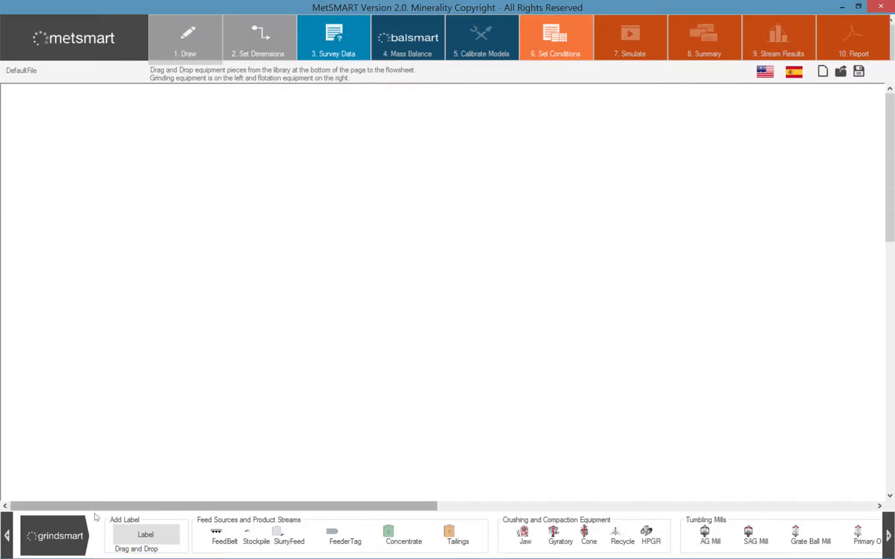
pyautogui.moveTo(215, 430)
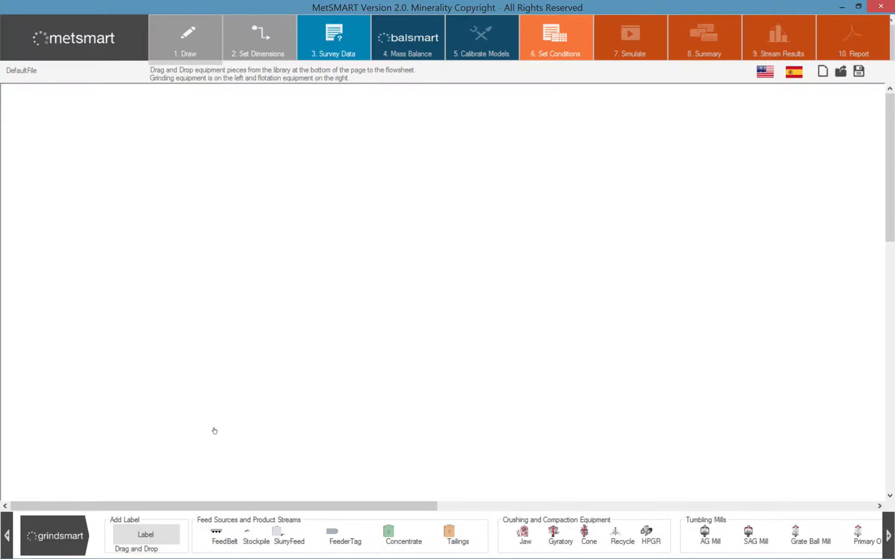
pyautogui.moveTo(389, 468)
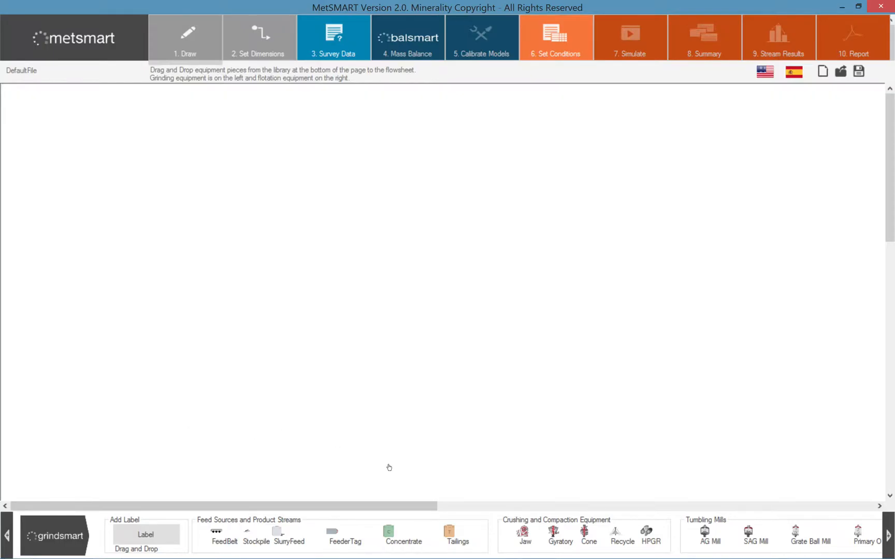
pyautogui.moveTo(869, 531)
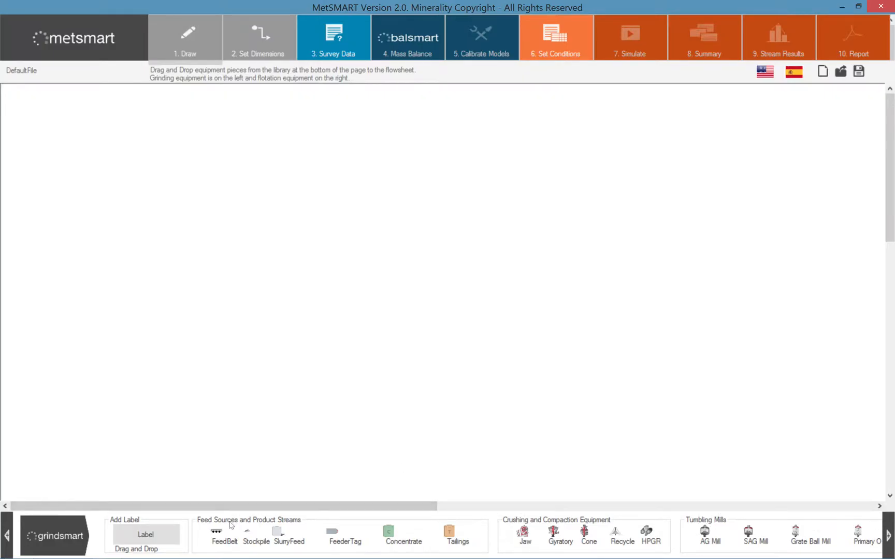
pyautogui.moveTo(250, 531)
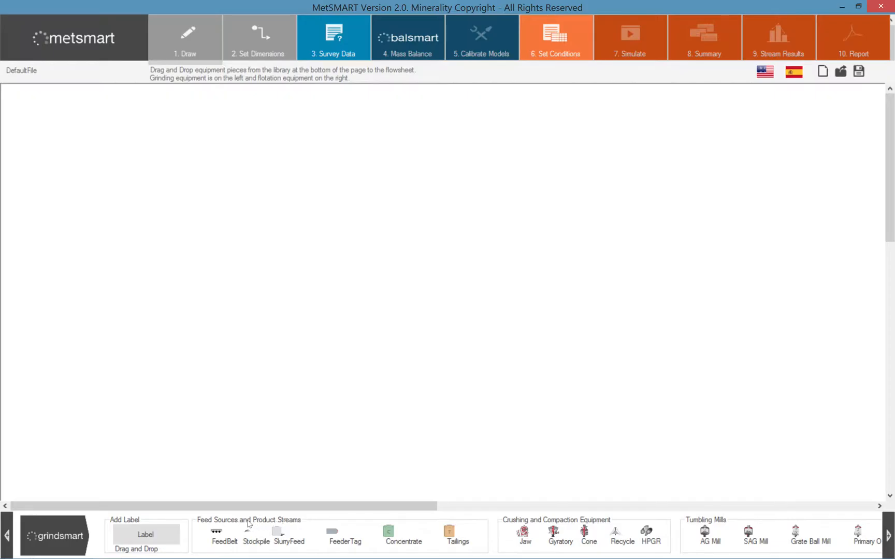
pyautogui.moveTo(576, 534)
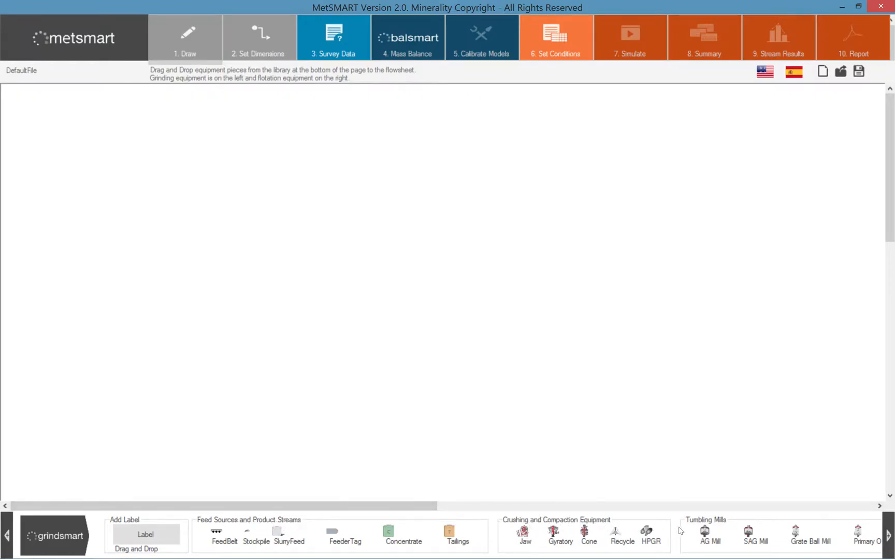
pyautogui.moveTo(718, 530)
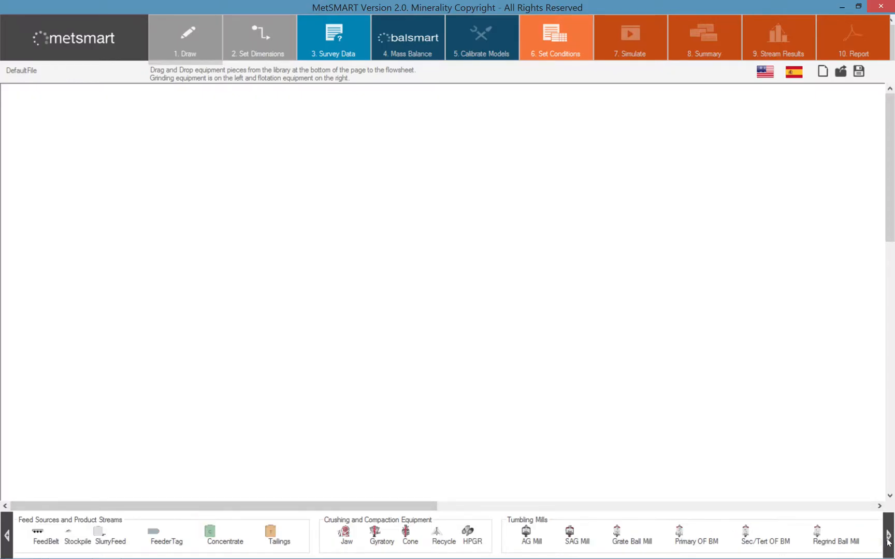
# Scroll the equipment library right to Fine Grinding, Screen Classification, Splitter and Bypass, and Hydro Cyclones.
pyautogui.hscroll(3)
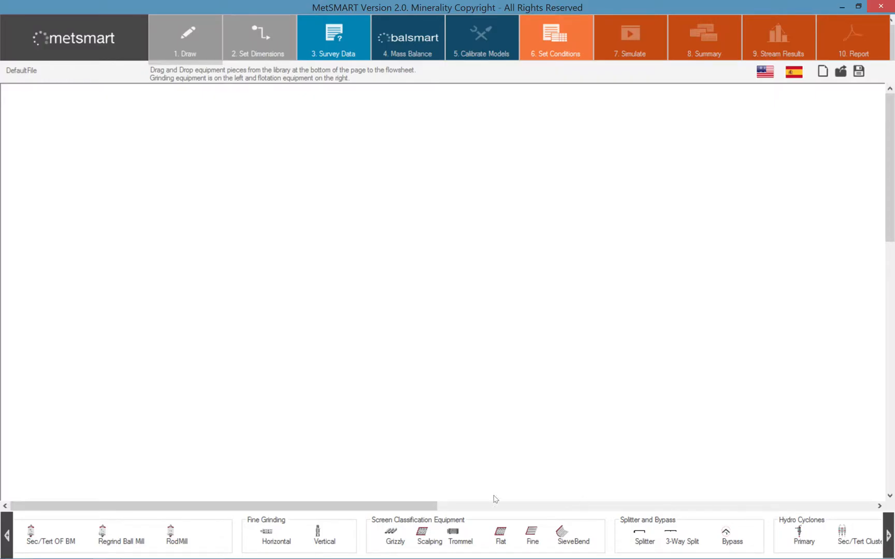
pyautogui.moveTo(445, 537)
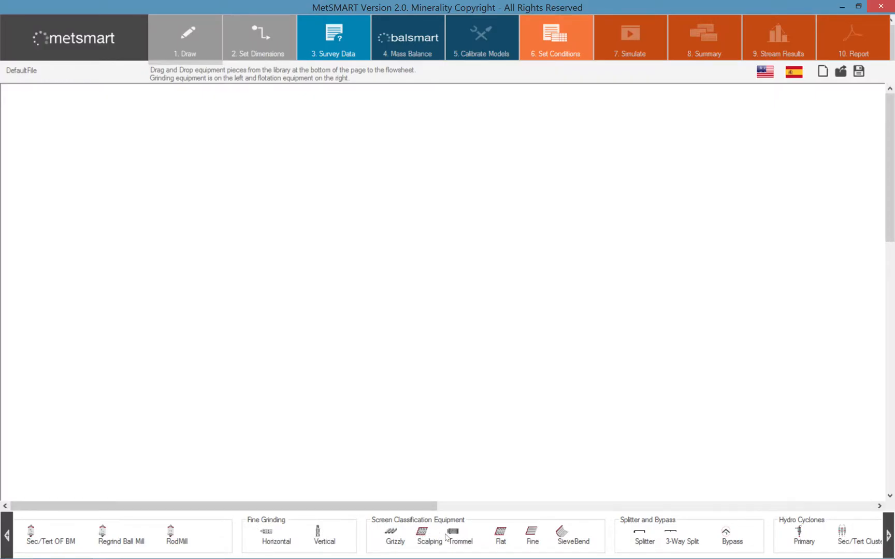
pyautogui.moveTo(670, 530)
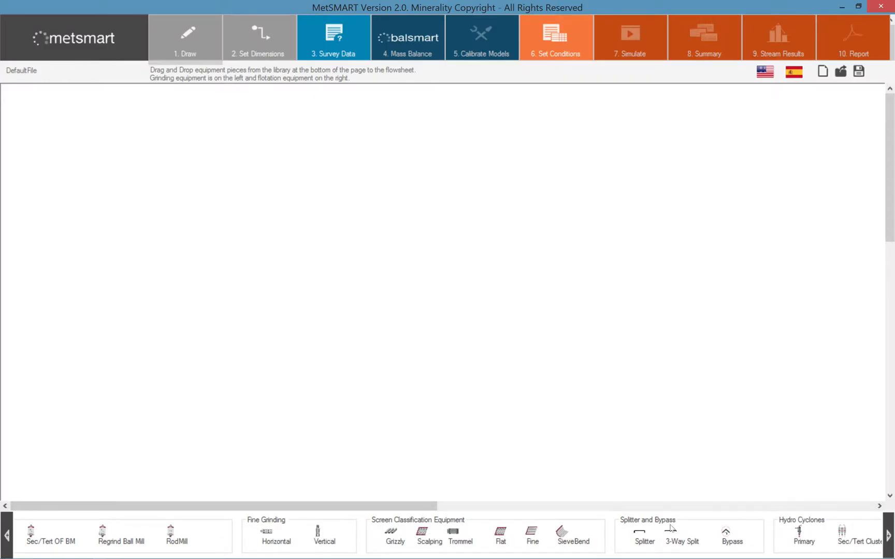
pyautogui.moveTo(687, 536)
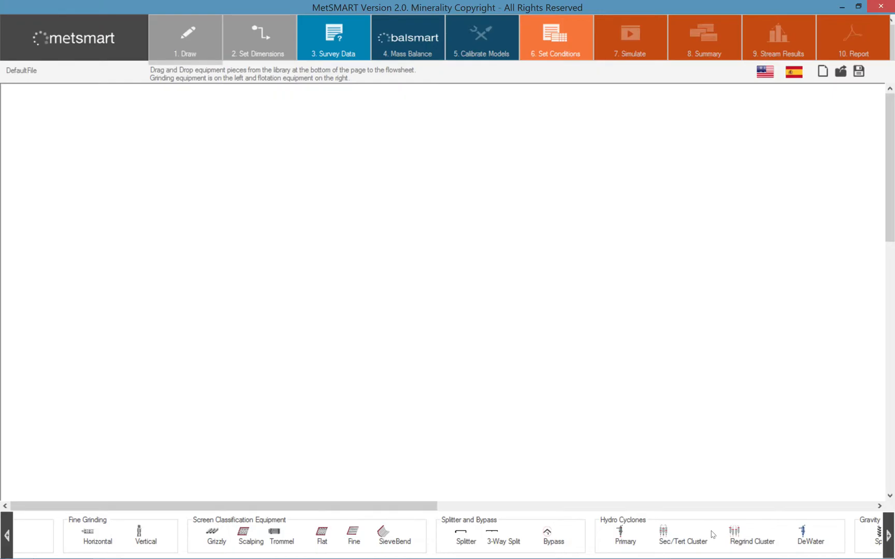
# Scroll the library further right to Gravity Separators, Transport and Storage Units and the FloatSmart banner.
pyautogui.hscroll(3)
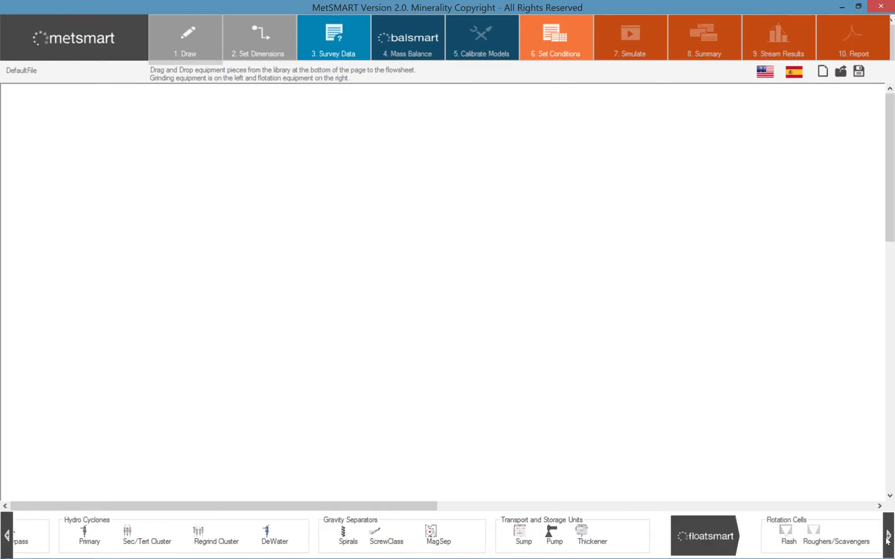
pyautogui.moveTo(435, 534)
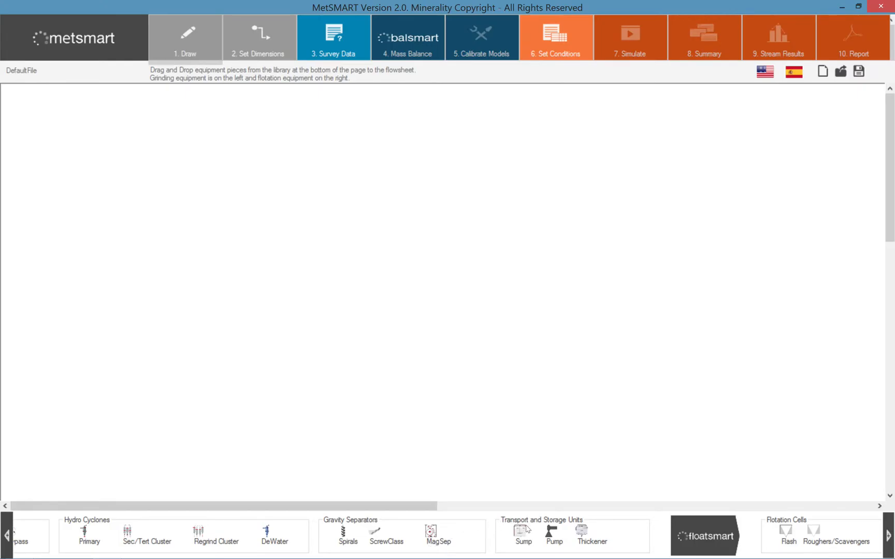
pyautogui.moveTo(579, 533)
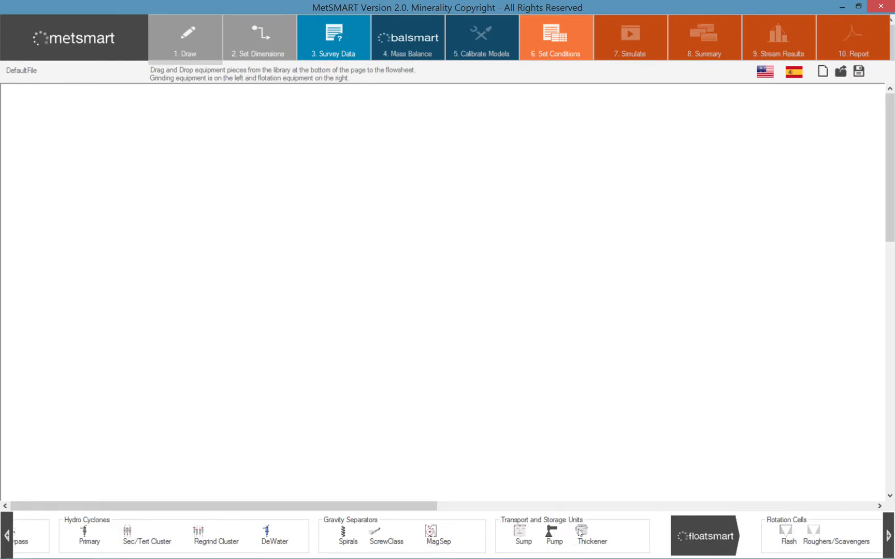
pyautogui.moveTo(716, 494)
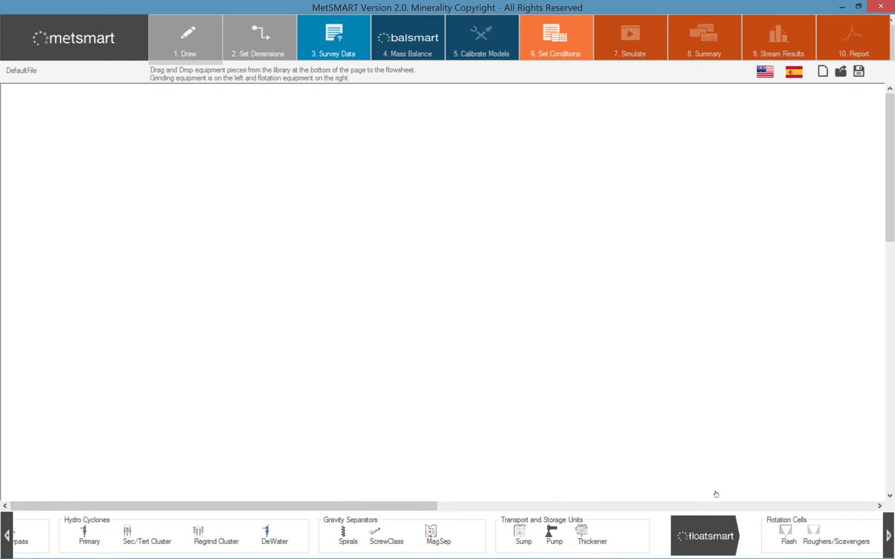
pyautogui.moveTo(700, 485)
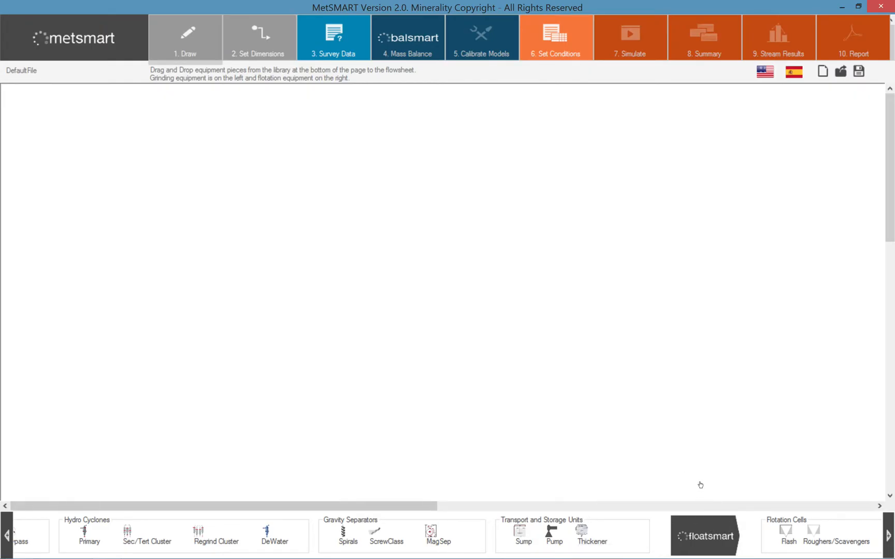
pyautogui.moveTo(816, 532)
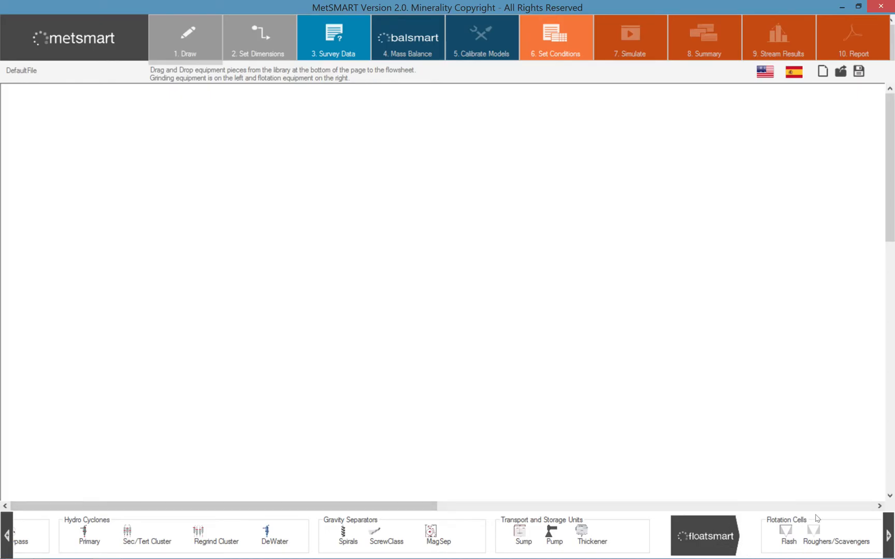
# Scroll the library to its far end, showing Flotation Cells with cleaners and concentrate and tails launders.
pyautogui.hscroll(3)
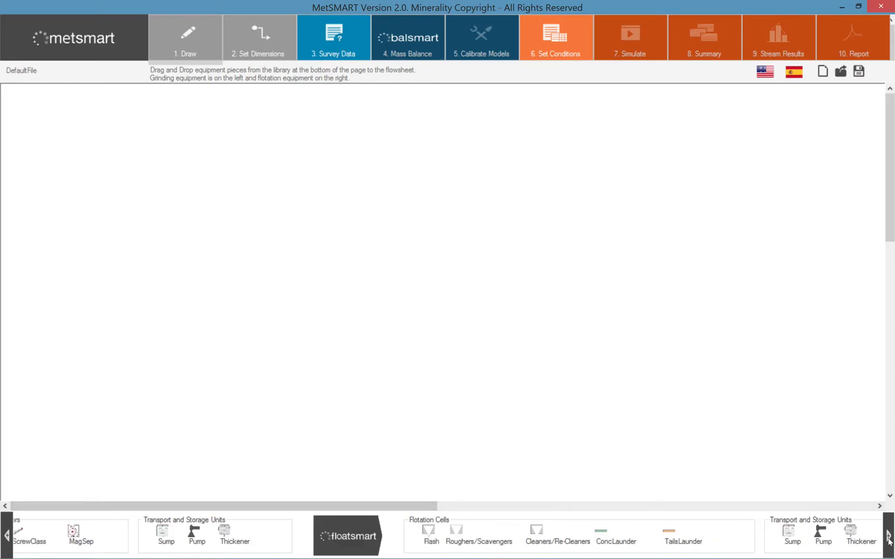
pyautogui.hscroll(3)
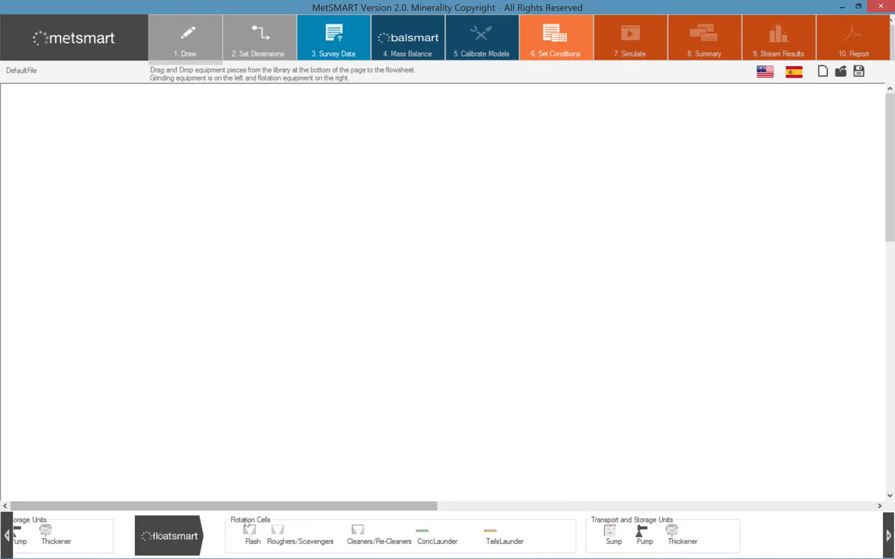
pyautogui.moveTo(245, 502)
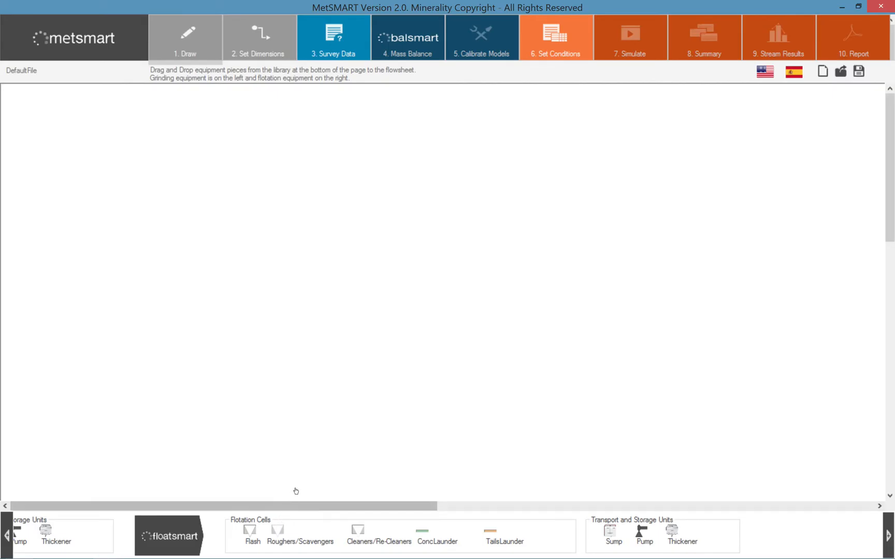
pyautogui.moveTo(362, 463)
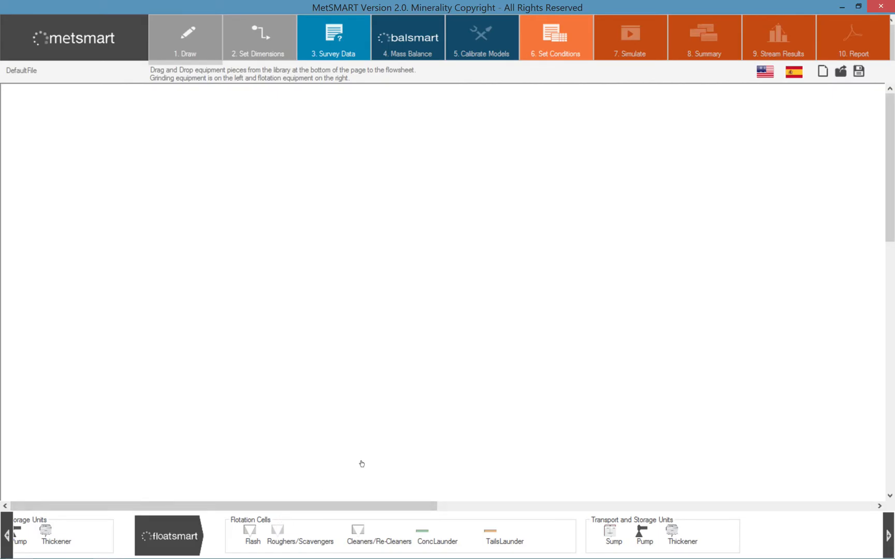
pyautogui.moveTo(549, 393)
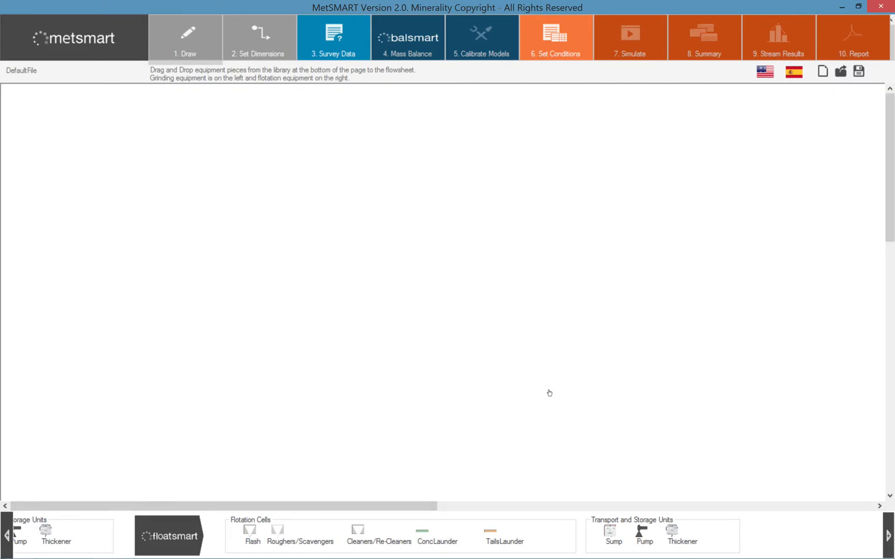
pyautogui.moveTo(541, 433)
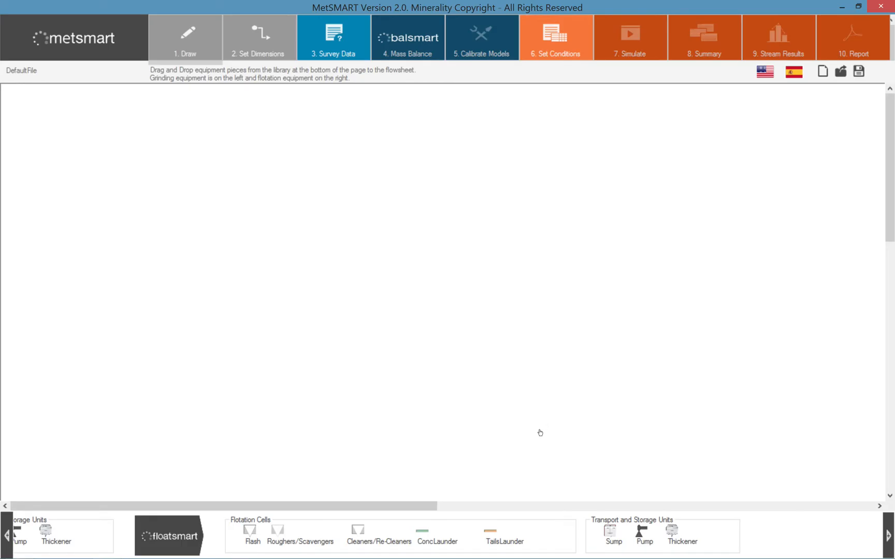
pyautogui.moveTo(79, 414)
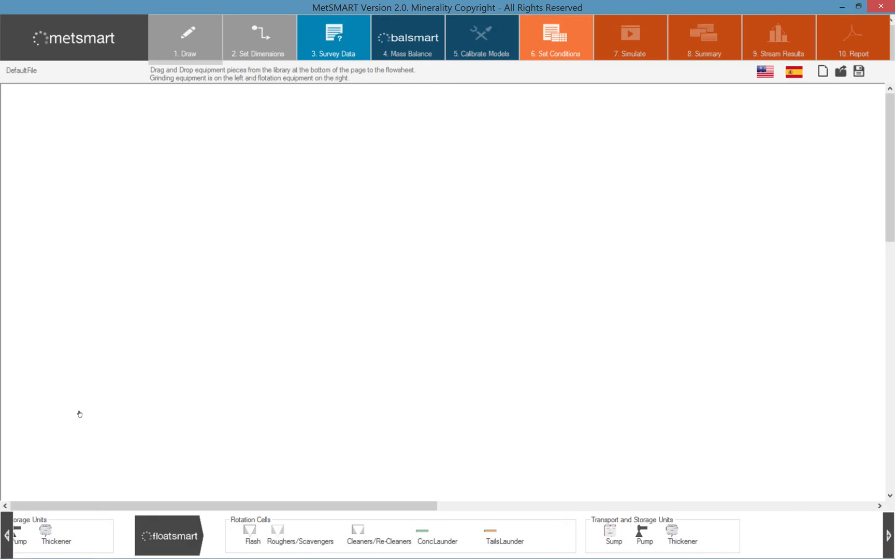
# Step the library strip back left to its start with GrindSmart, Add Label, feed sources and crushers.
pyautogui.click(5, 535)
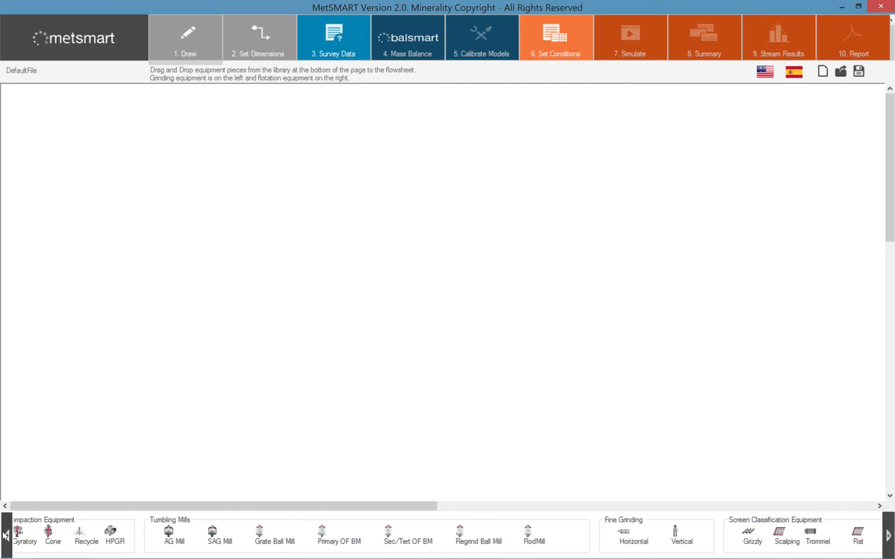
pyautogui.click(4, 520)
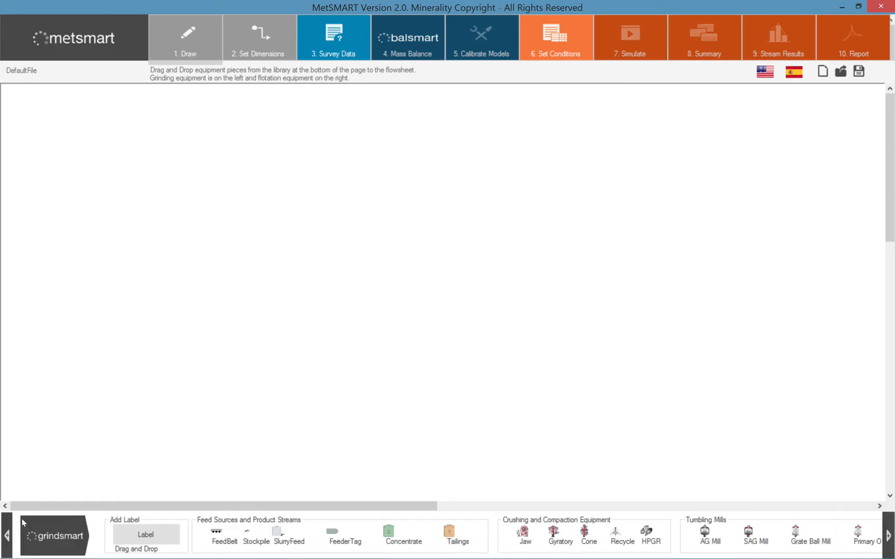
pyautogui.moveTo(233, 482)
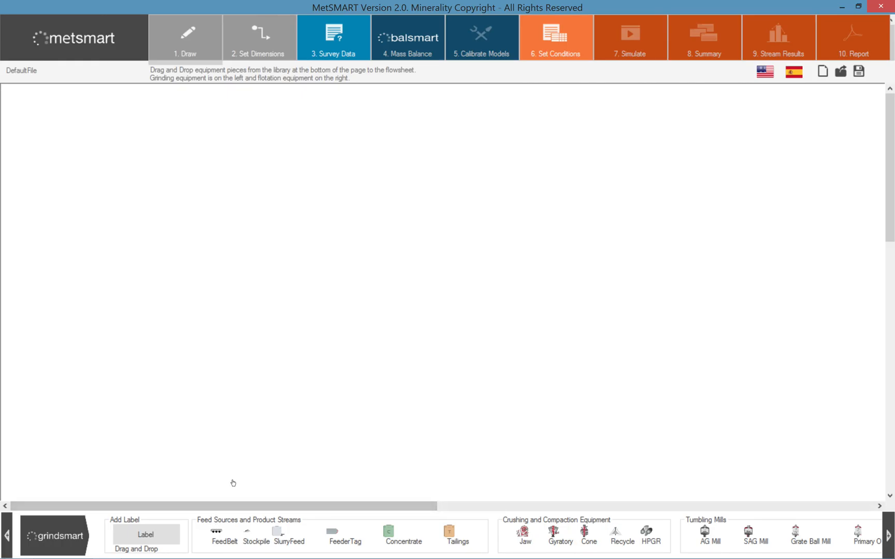